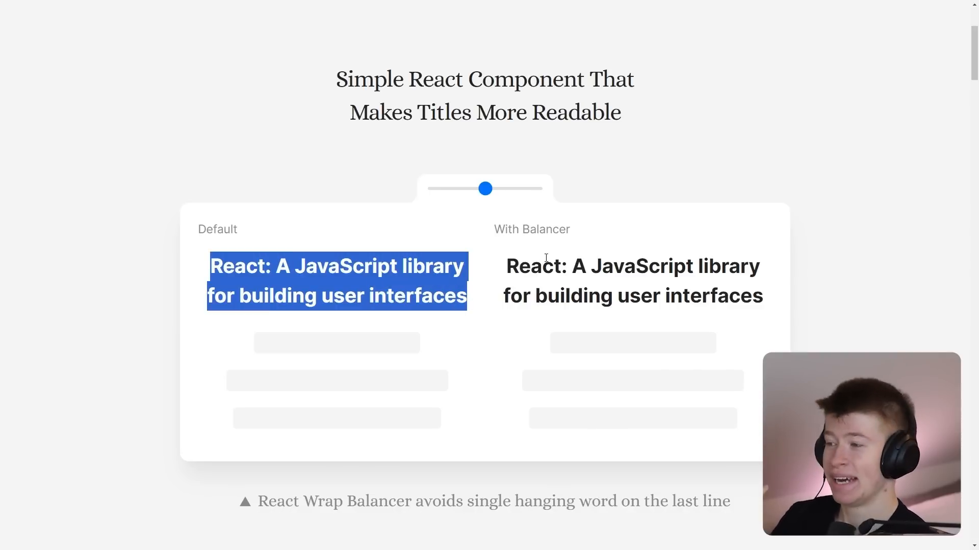
Widen the title demo, highlight the lone word 'interfaces', then narrow to three-line titles
double_click(536, 267)
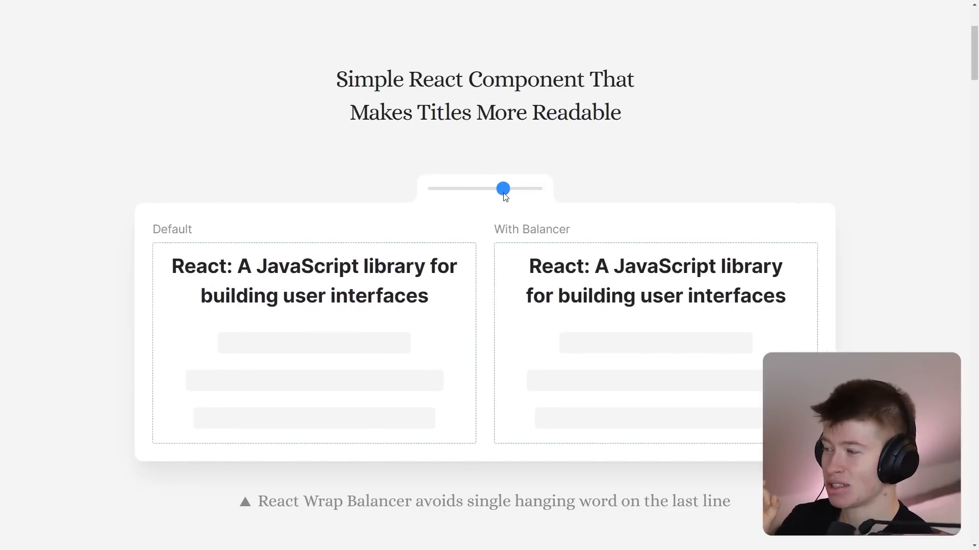
left_click_drag(503, 189, 533, 189)
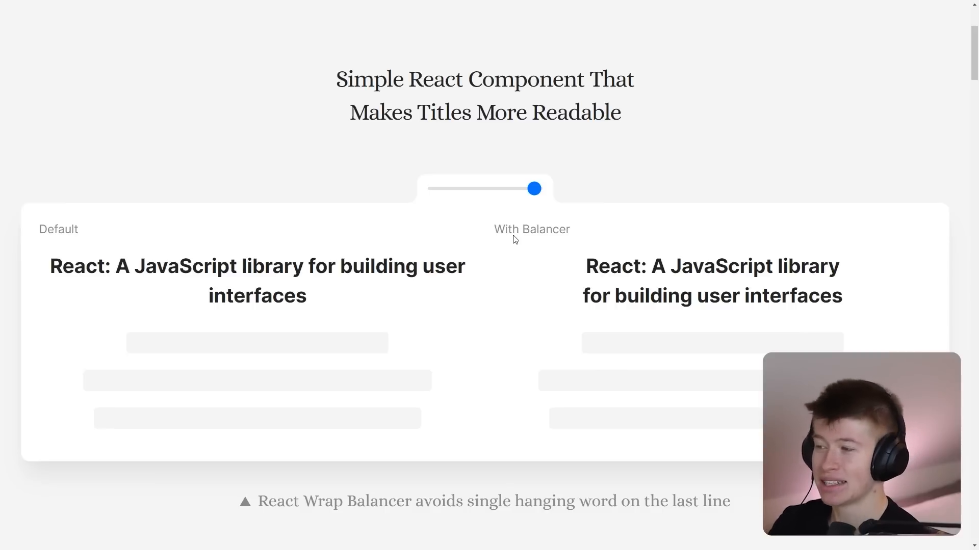
double_click(256, 295)
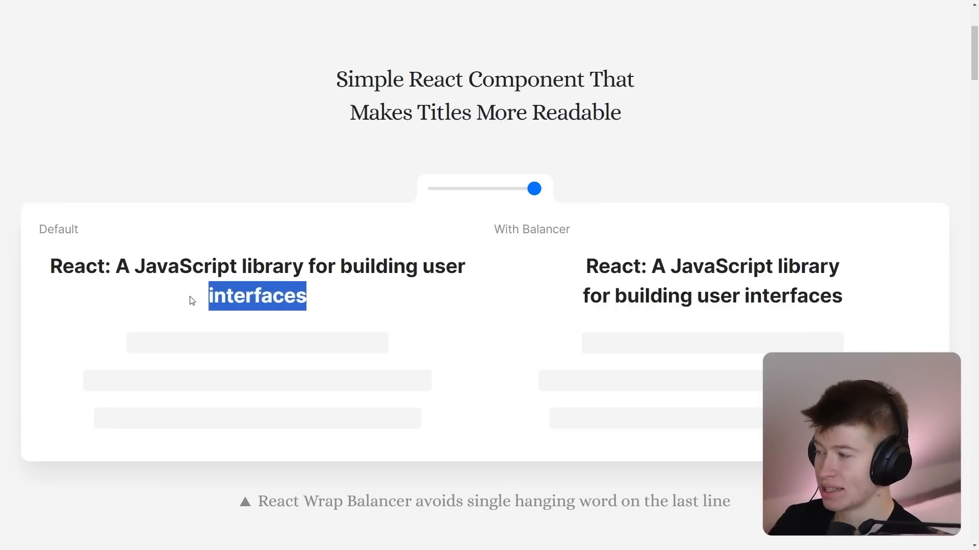
mouse_move(621, 284)
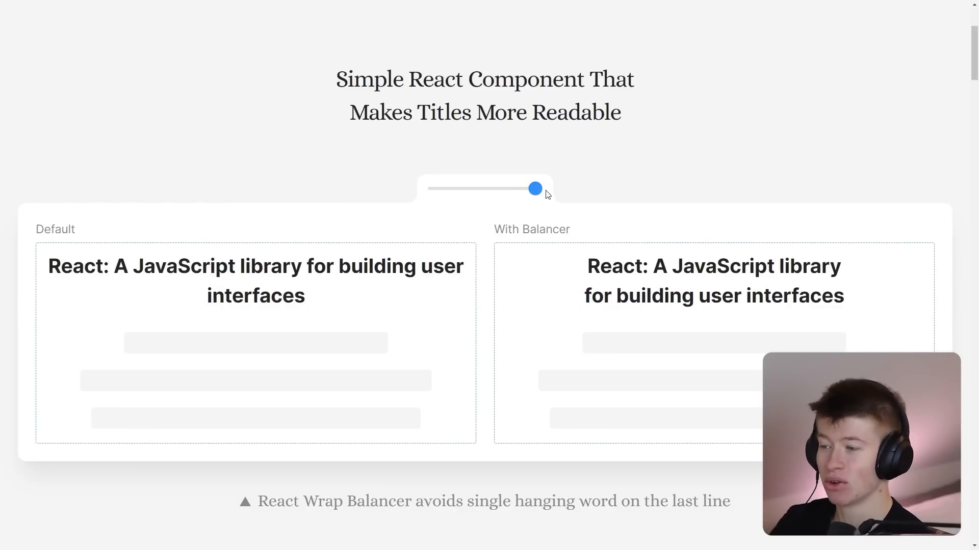
left_click_drag(534, 189, 473, 188)
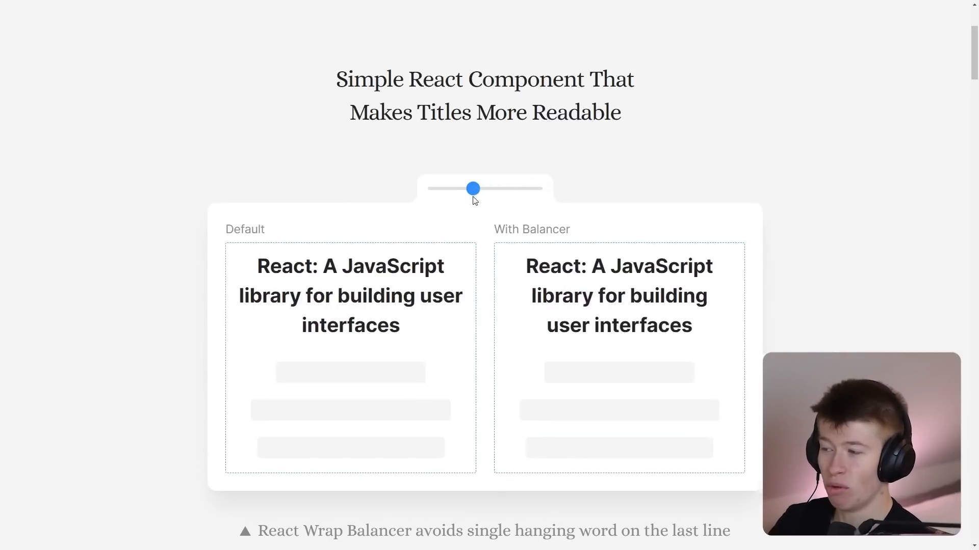
Scroll to the tooltip use case, widen its demo, and zoom the browser in
scroll("down", 3)
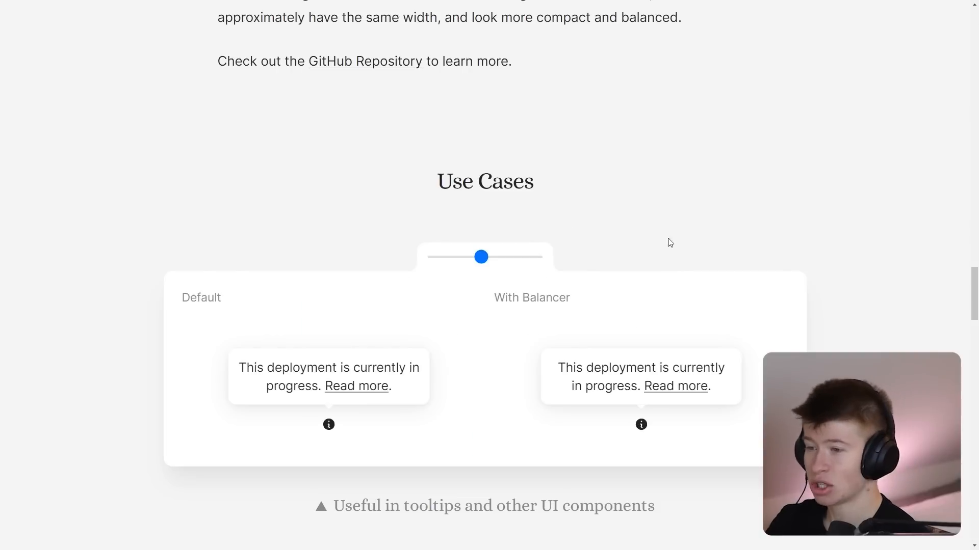
scroll("down", 3)
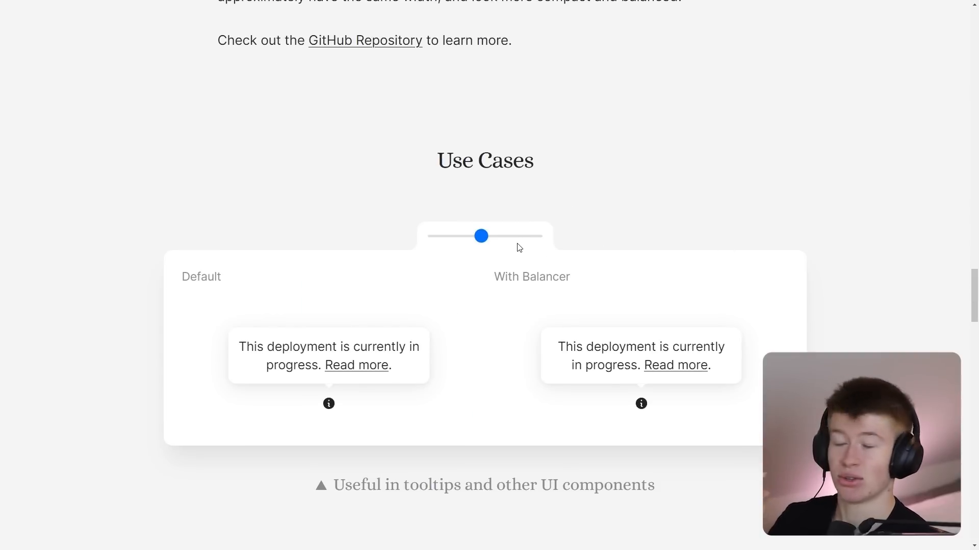
left_click_drag(481, 236, 523, 236)
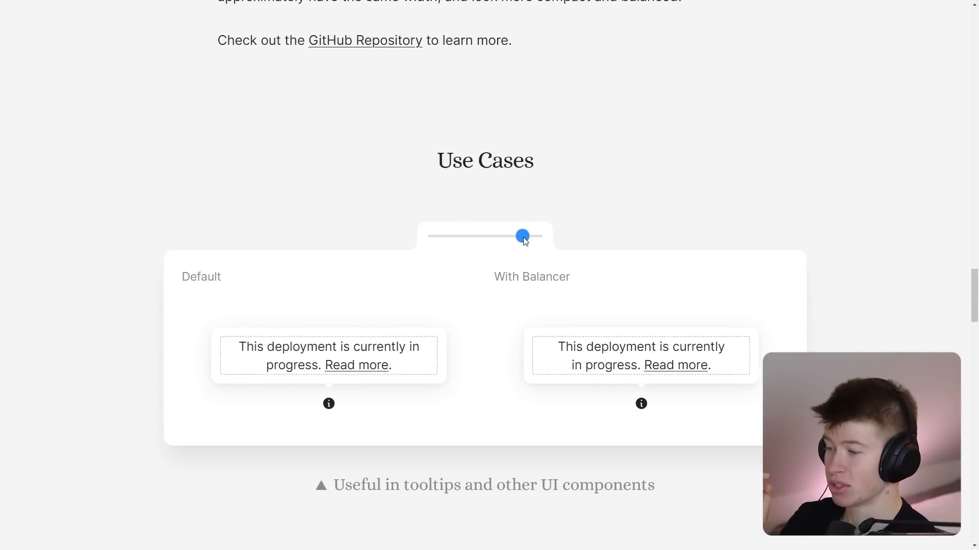
key("ctrl+plus")
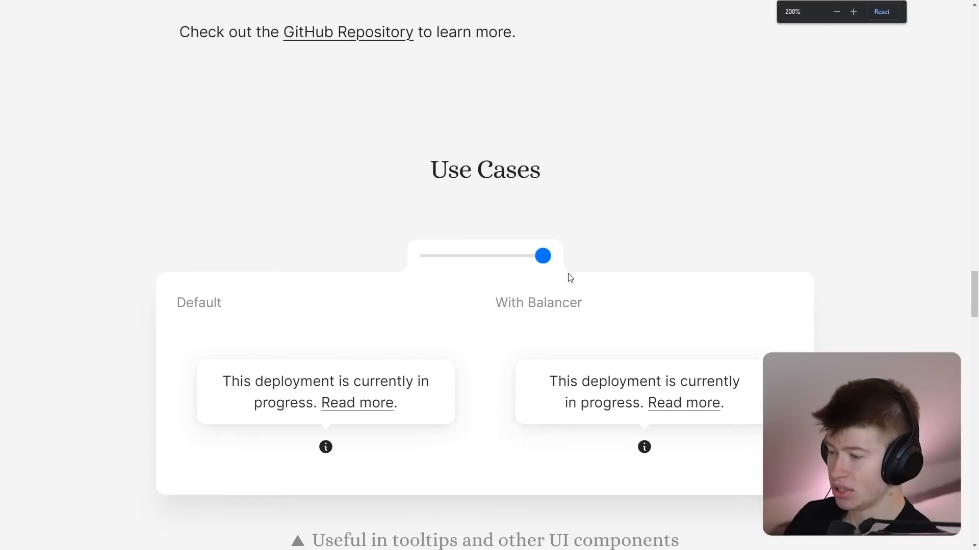
Drag the tooltip demo width back and forth, ending narrower so the text wraps further
scroll("down", 3)
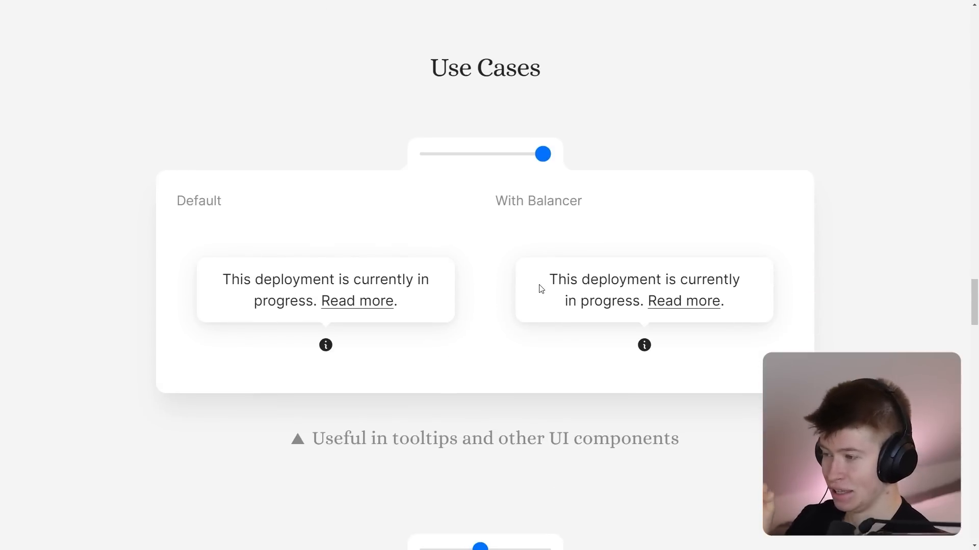
left_click_drag(543, 153, 523, 153)
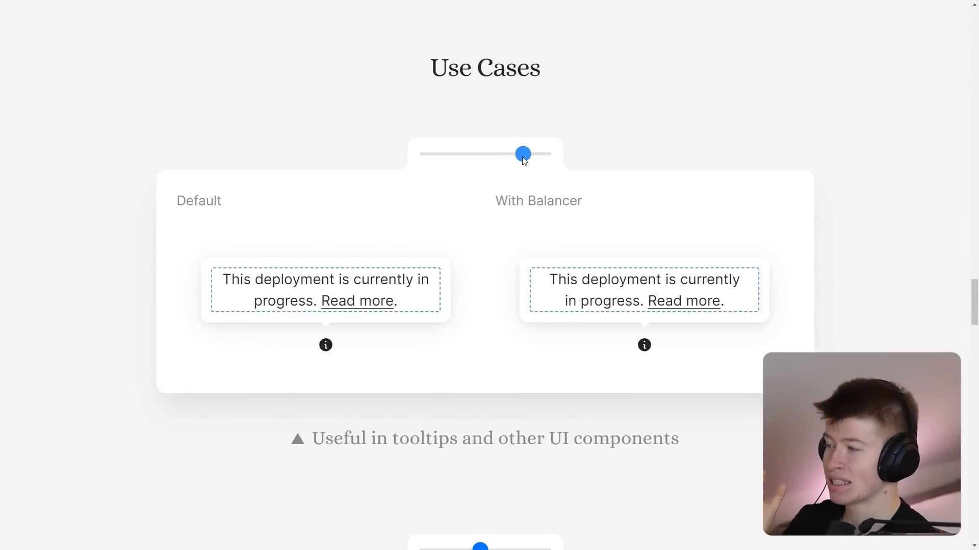
left_click_drag(523, 153, 542, 153)
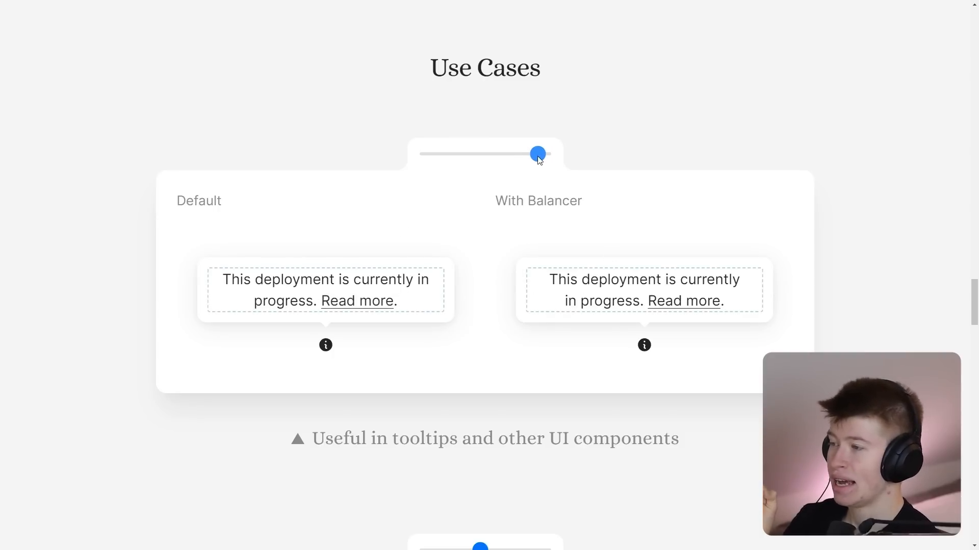
left_click_drag(538, 154, 481, 154)
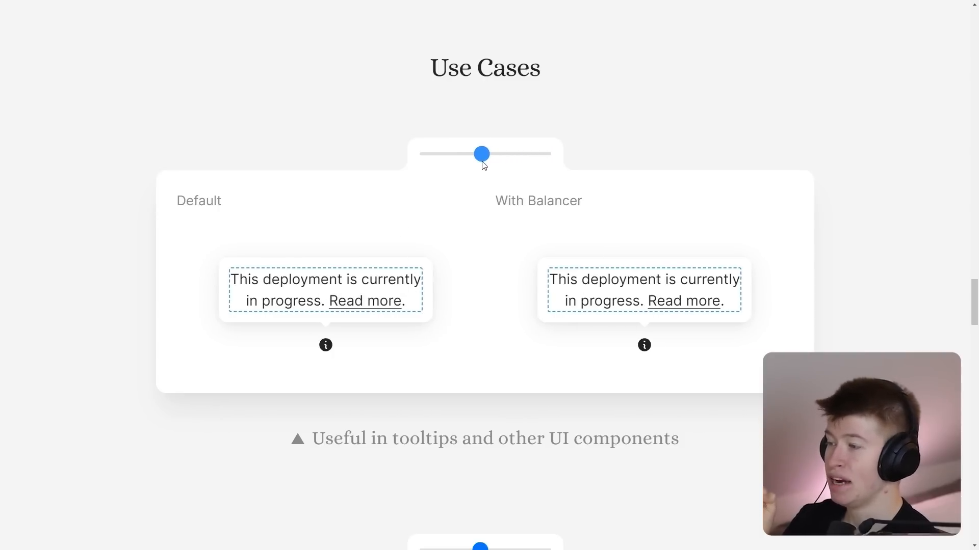
left_click_drag(482, 153, 472, 153)
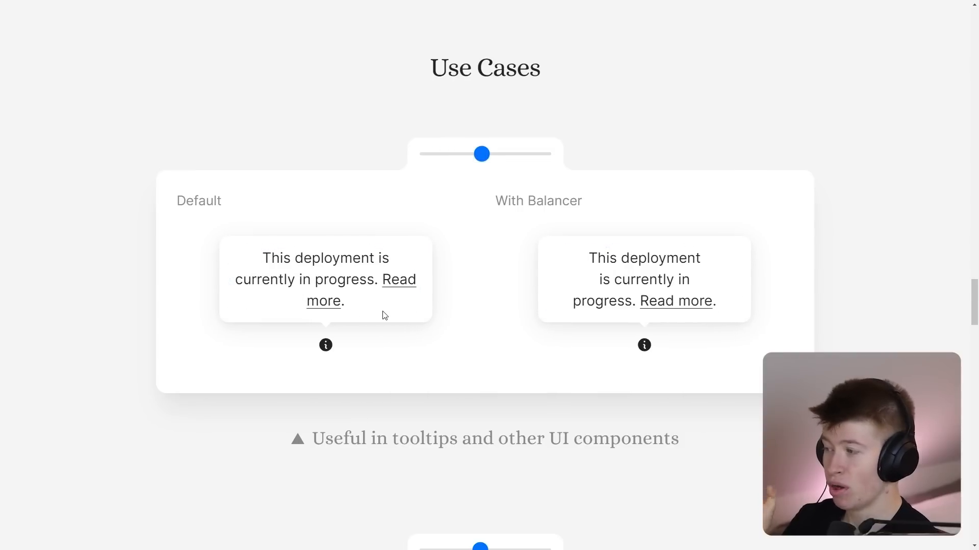
mouse_move(323, 300)
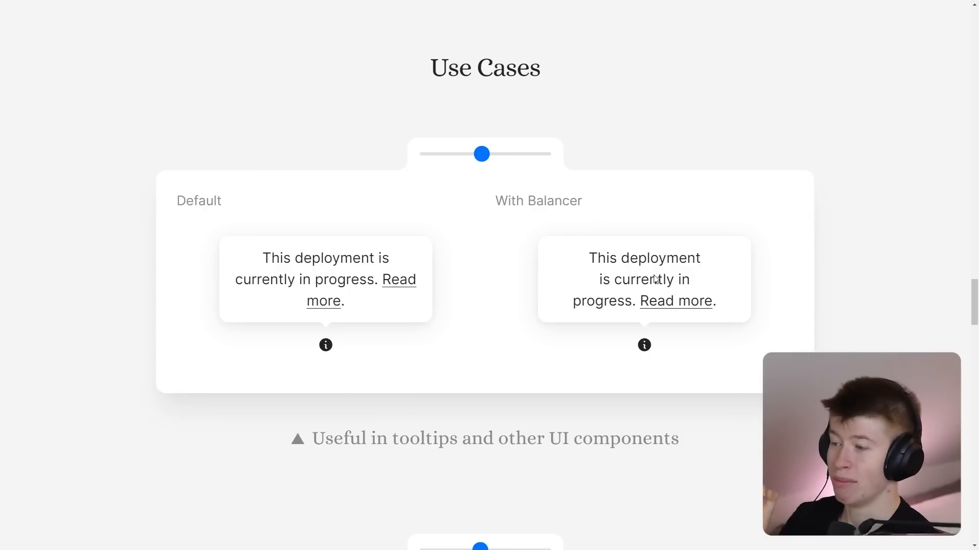
left_click_drag(482, 154, 462, 153)
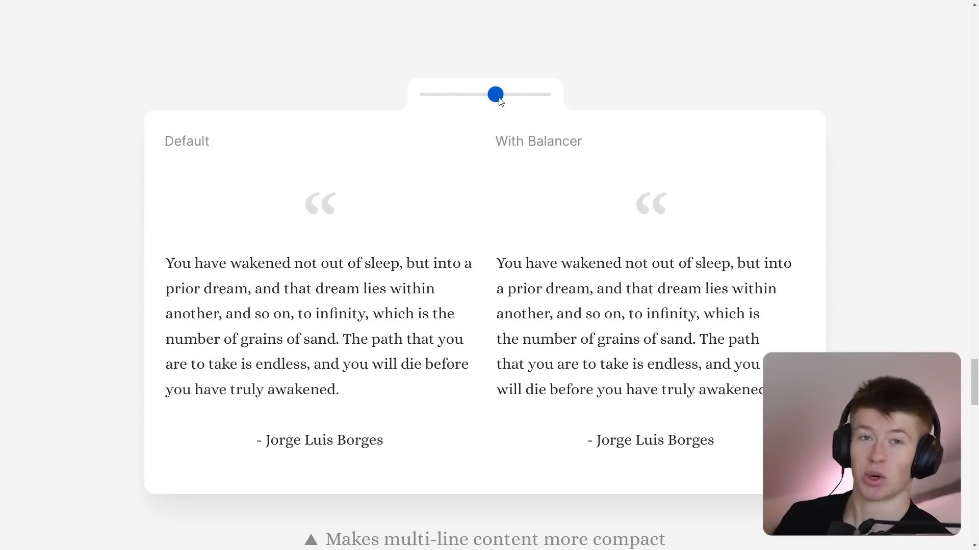
Widen the Borges quote demo, then adjust its width partly back
left_click_drag(495, 94, 542, 93)
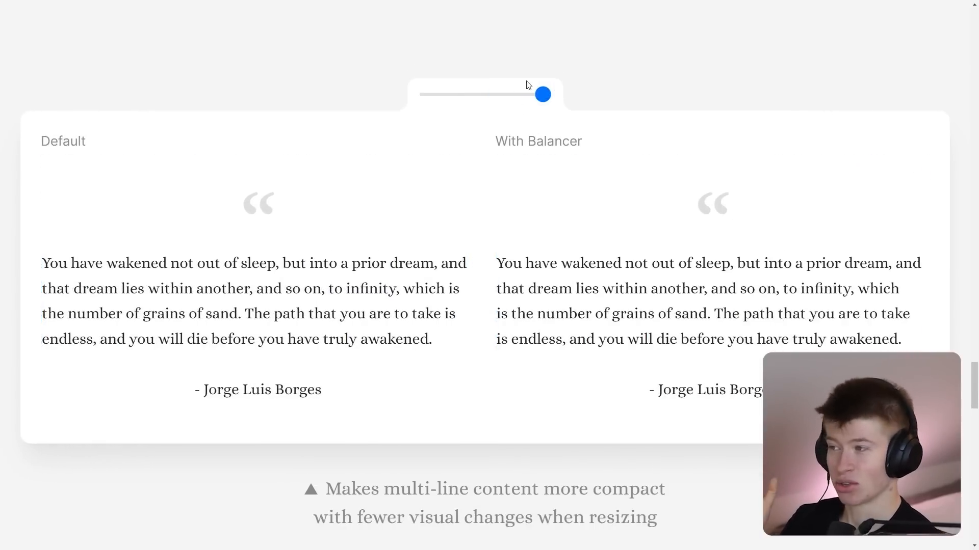
left_click_drag(542, 94, 529, 94)
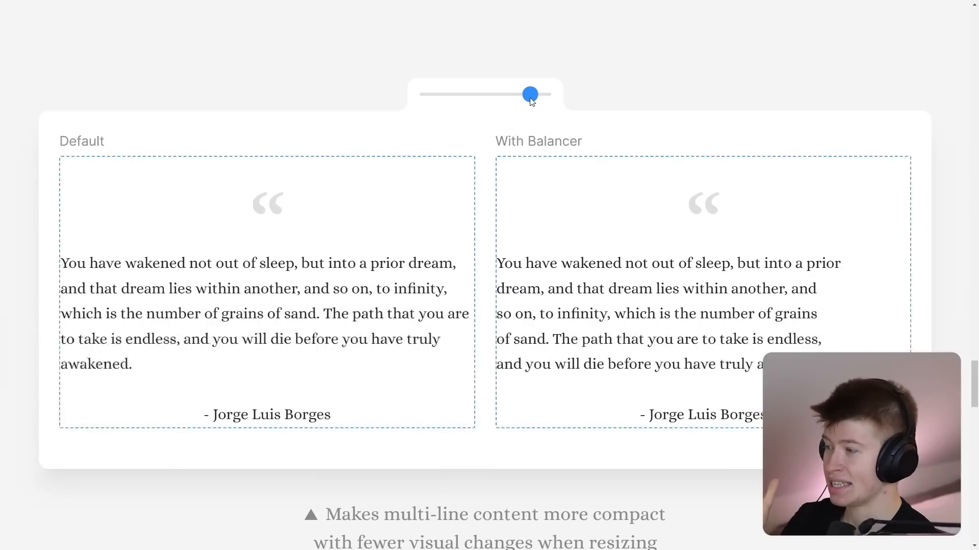
left_click_drag(529, 94, 538, 95)
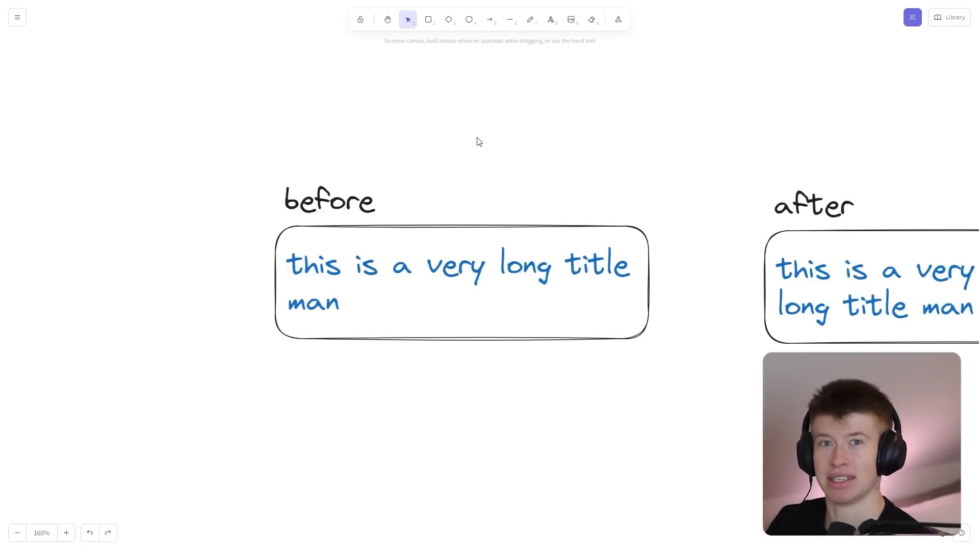
In the Excalidraw 'after' sketch, place the dashed line marking where the balanced text ends
left_click(458, 275)
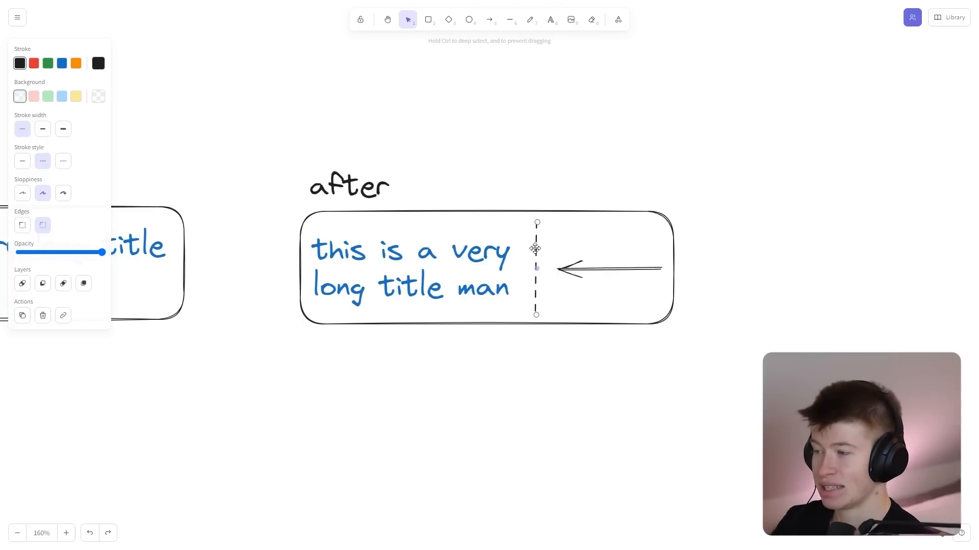
left_click_drag(536, 250, 612, 251)
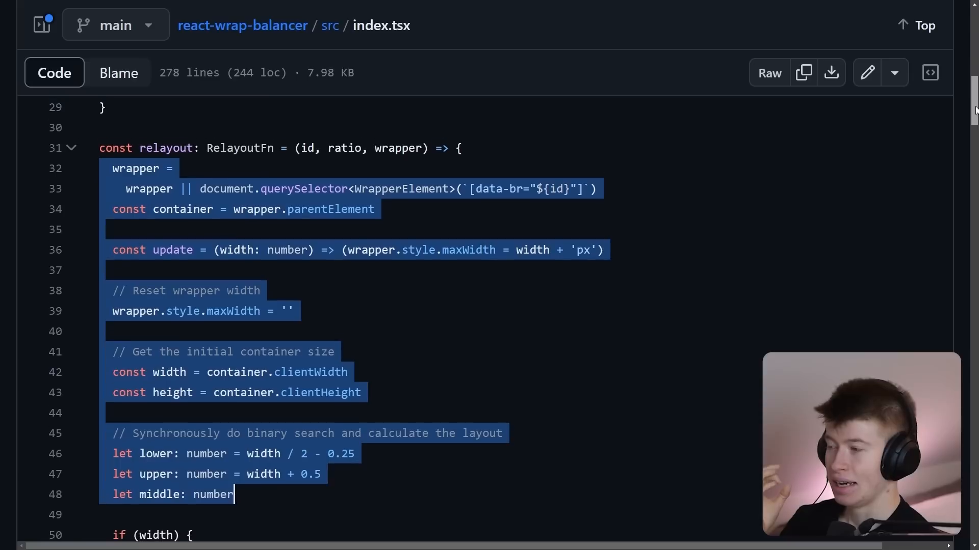
Highlight the querySelector and container-size lines in index.tsx, then list clientHeight references
scroll("down", 3)
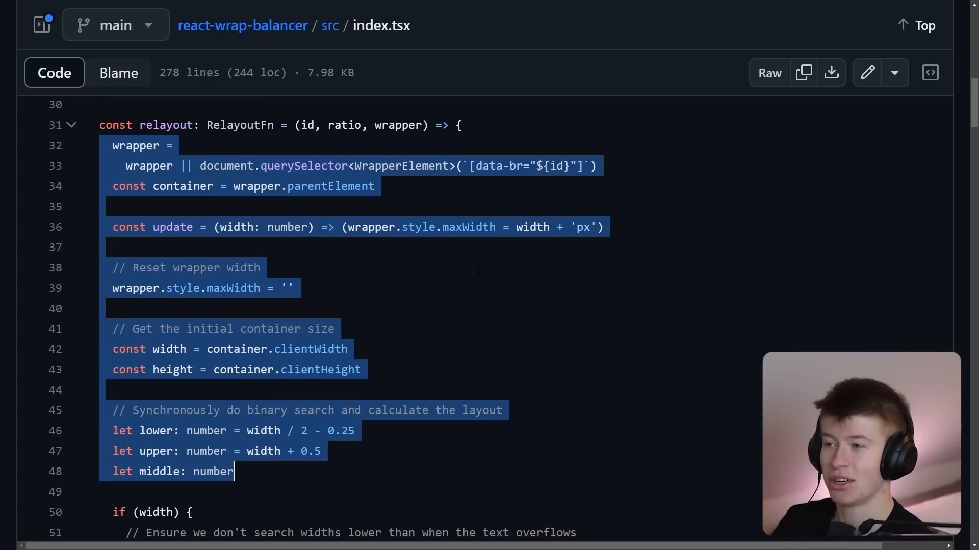
left_click(294, 288)
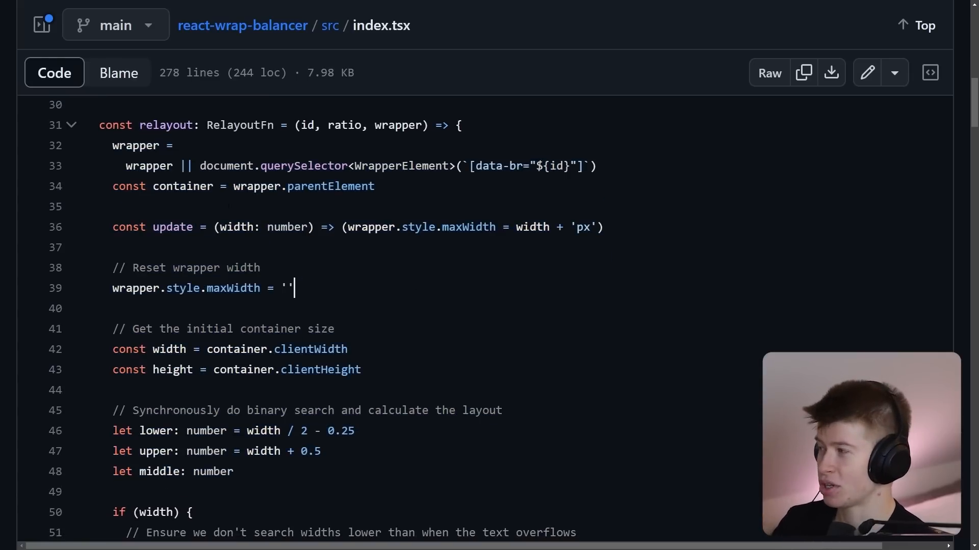
double_click(276, 167)
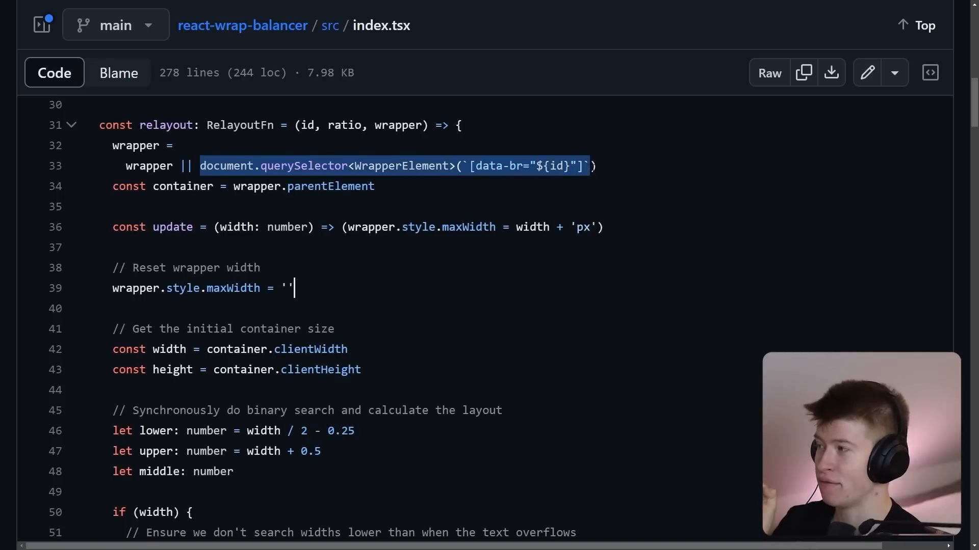
double_click(166, 125)
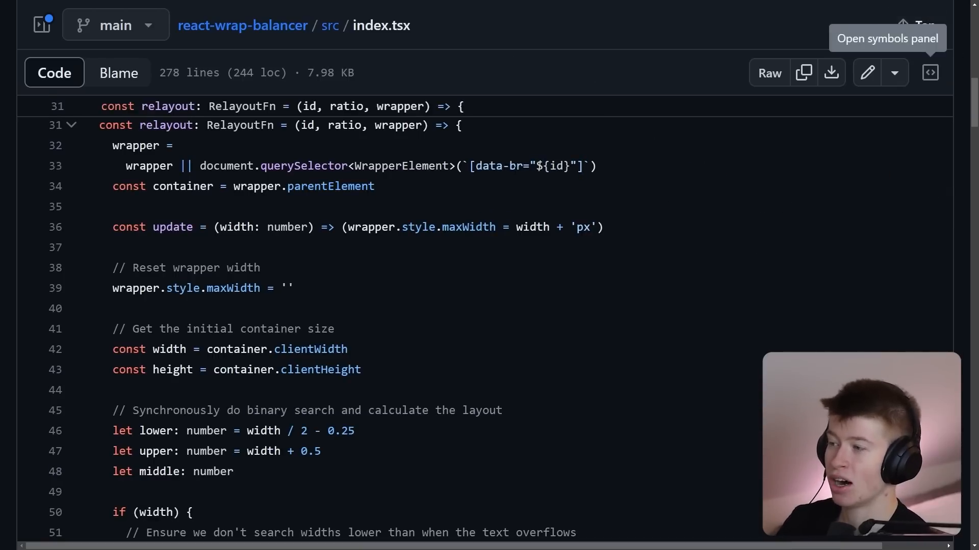
double_click(551, 166)
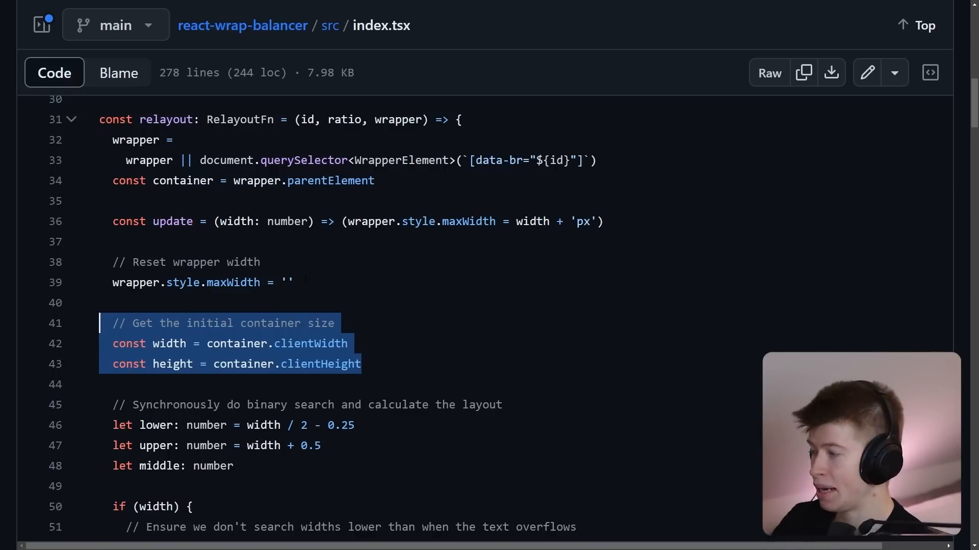
left_click(320, 364)
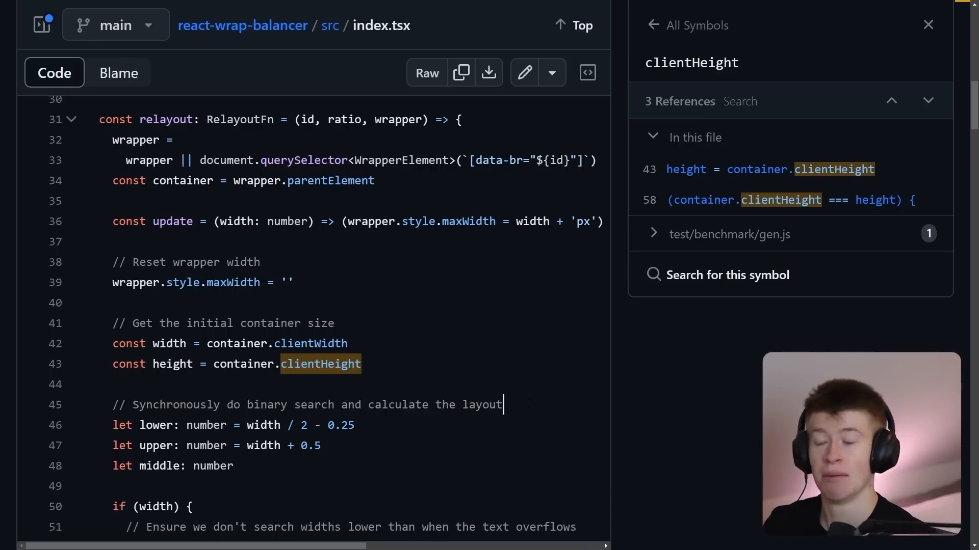
left_click(430, 8)
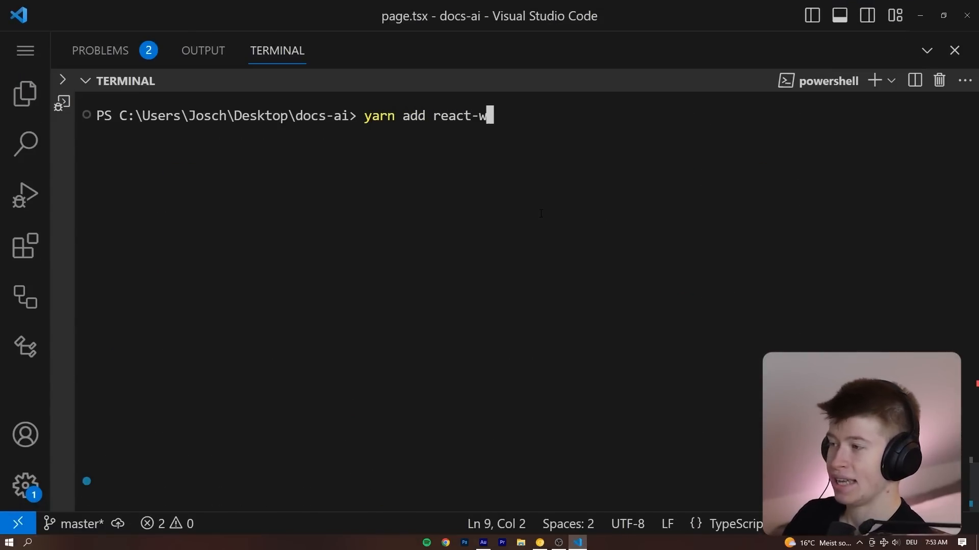
Type the yarn add react-wrap-balancer install command in the terminal
type("rap-balanc")
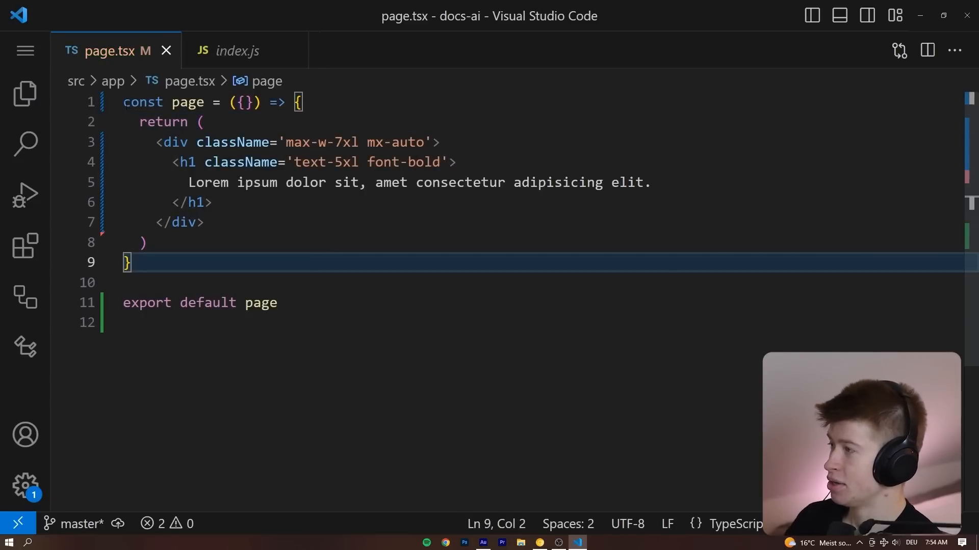
Add import Balancer from "react-wrap-balancer" to page.tsx and begin a <Balancer tag in the h1
type("import Balancer fr")
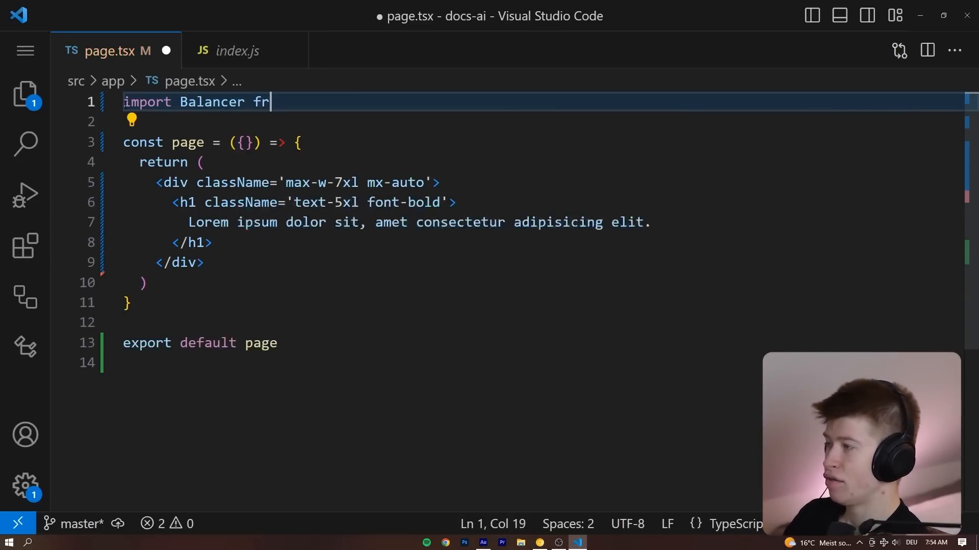
type("om \"react-wrap-balancer")
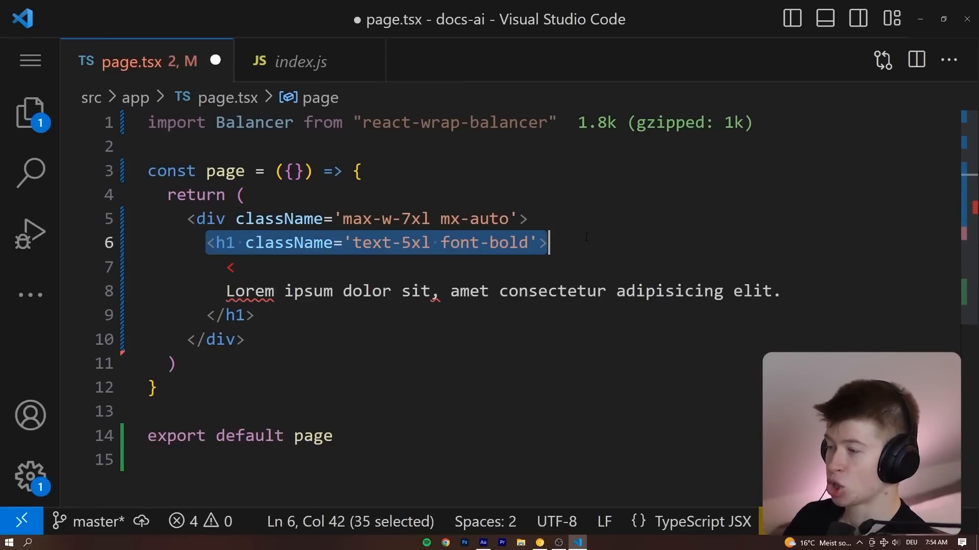
type("<Bal")
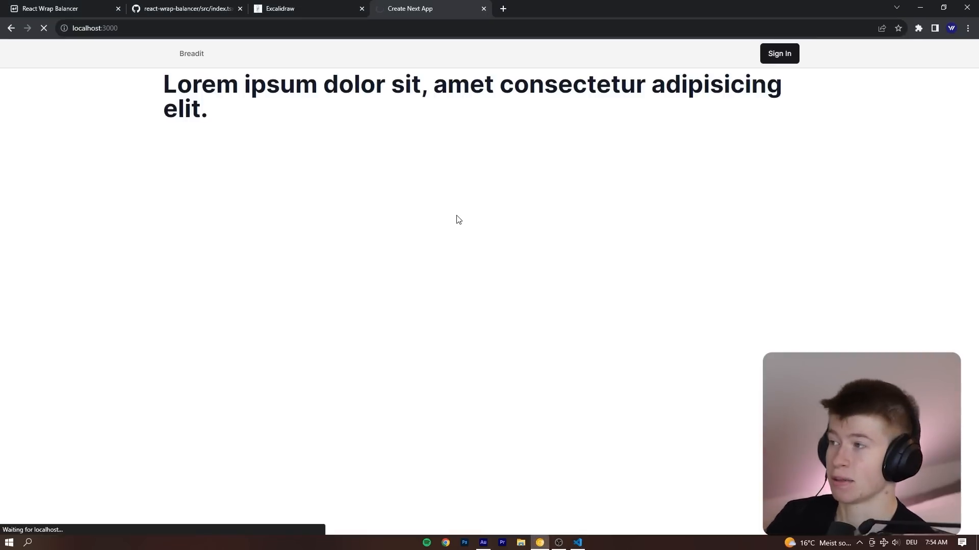
mouse_move(538, 148)
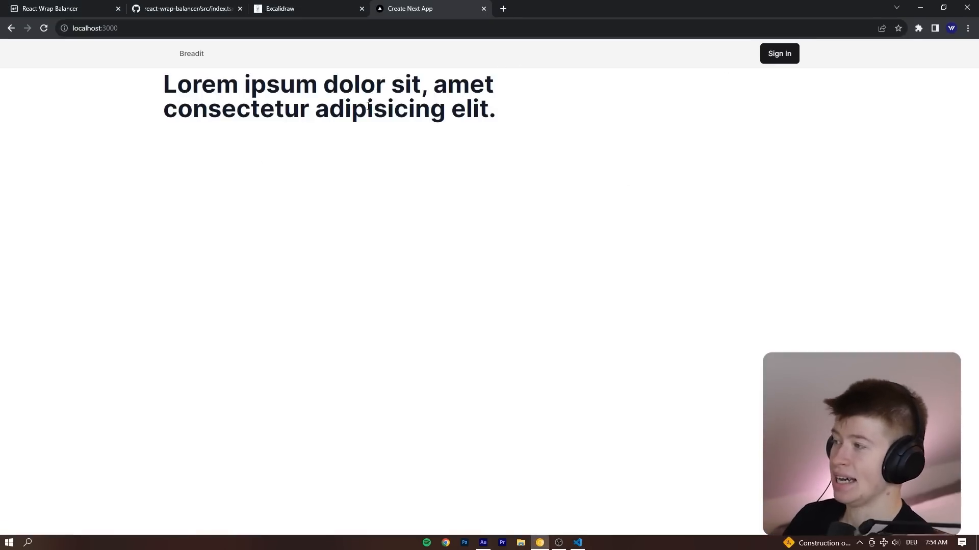
Open DevTools on the reloaded localhost:3000 page with F12
key("F12")
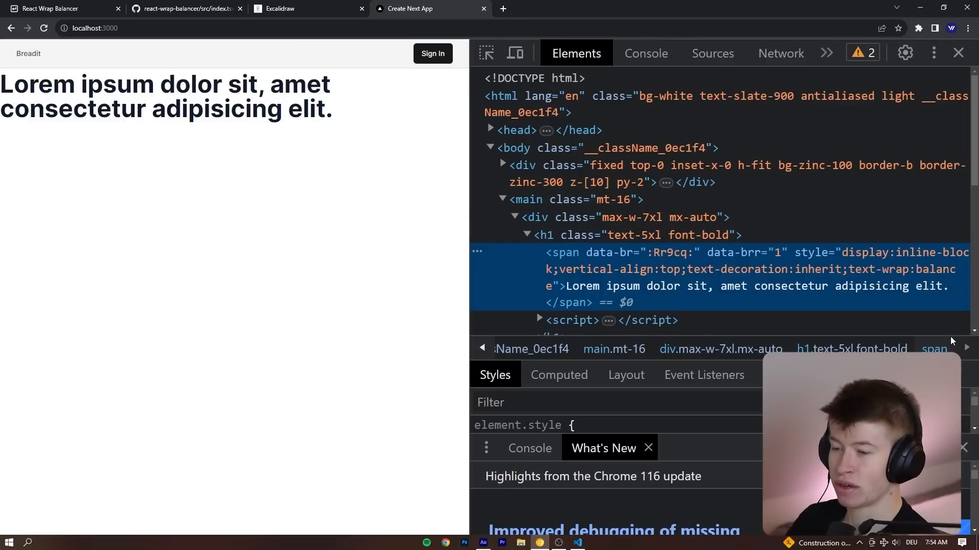
mouse_move(655, 269)
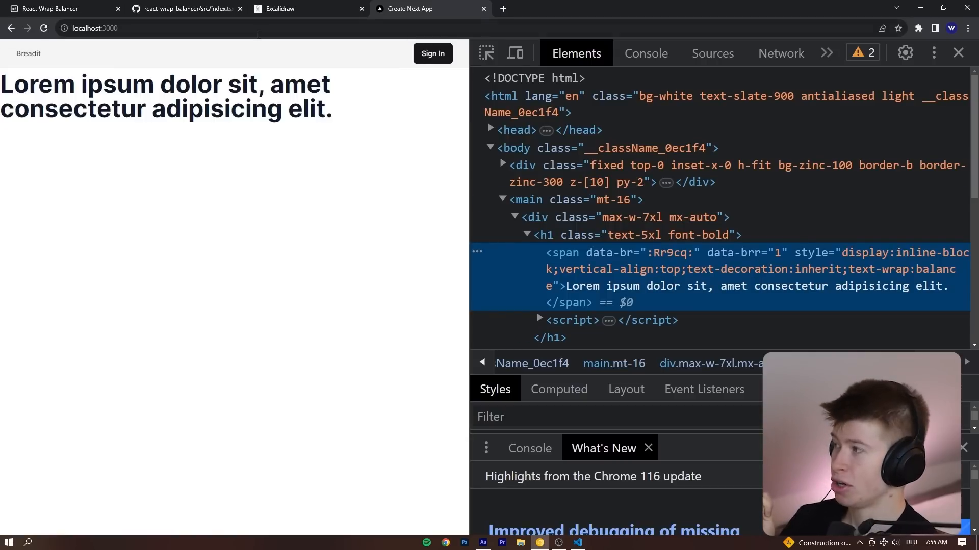
On the GitHub tab, highlight line 33's querySelector lookup by data-br
left_click(184, 8)
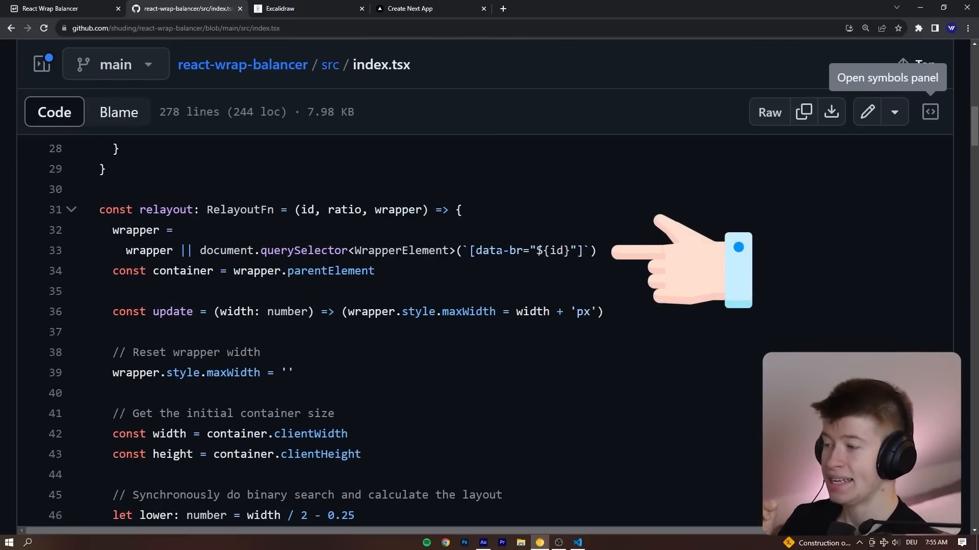
left_click_drag(200, 250, 375, 250)
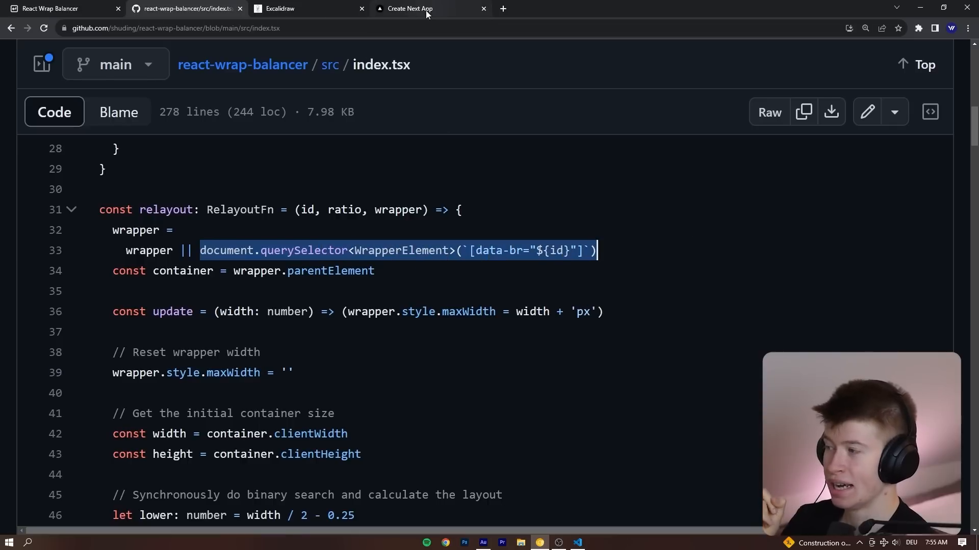
Back in the Next.js app, select the heading's data-br span in the Elements panel
left_click(412, 8)
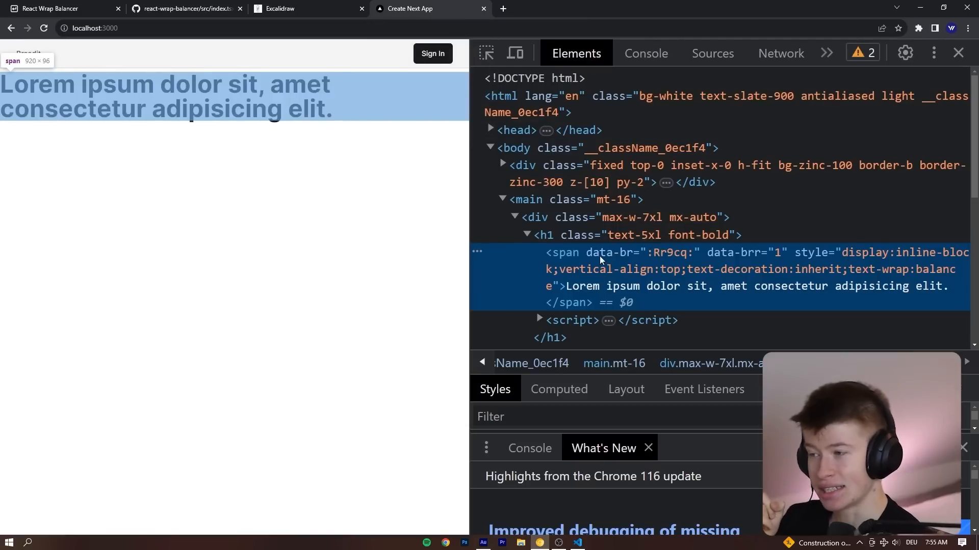
mouse_move(664, 264)
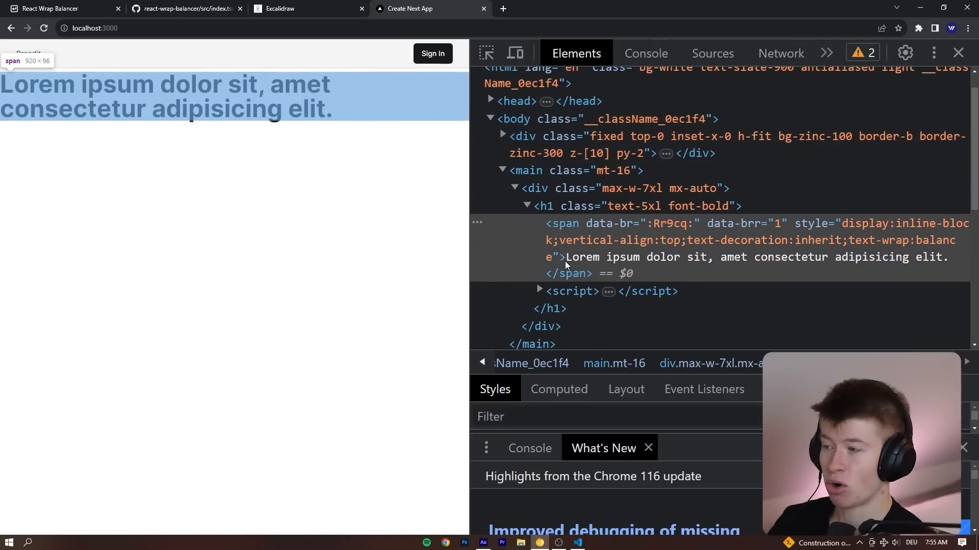
mouse_move(567, 261)
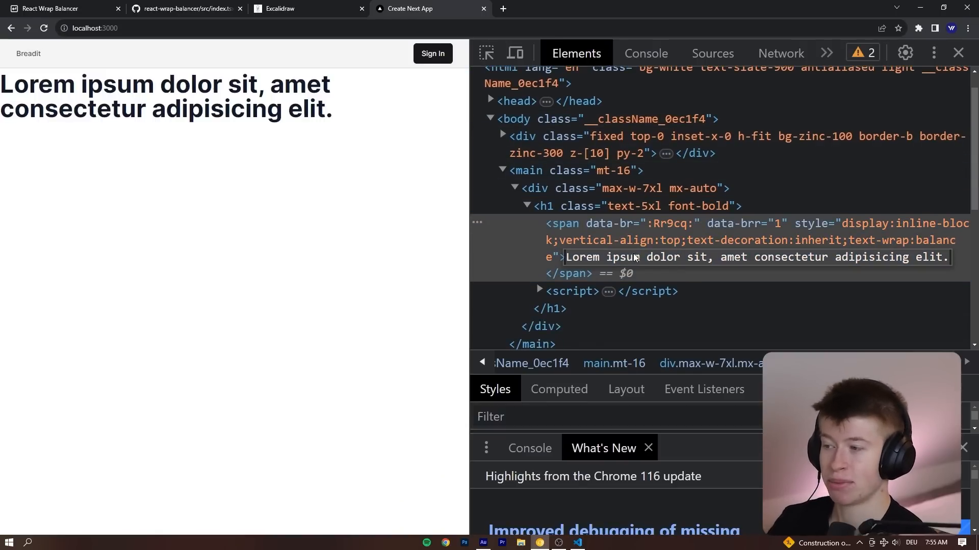
left_click(686, 240)
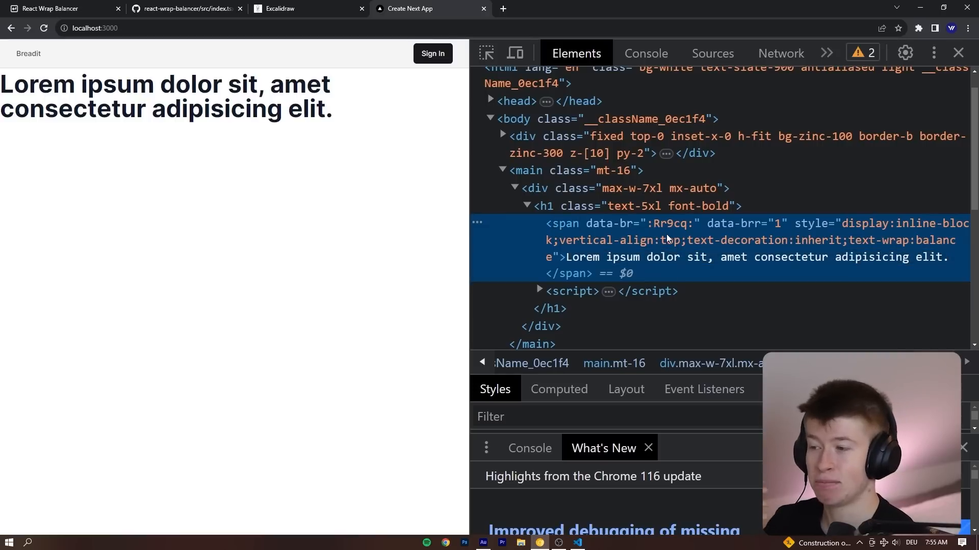
mouse_move(805, 231)
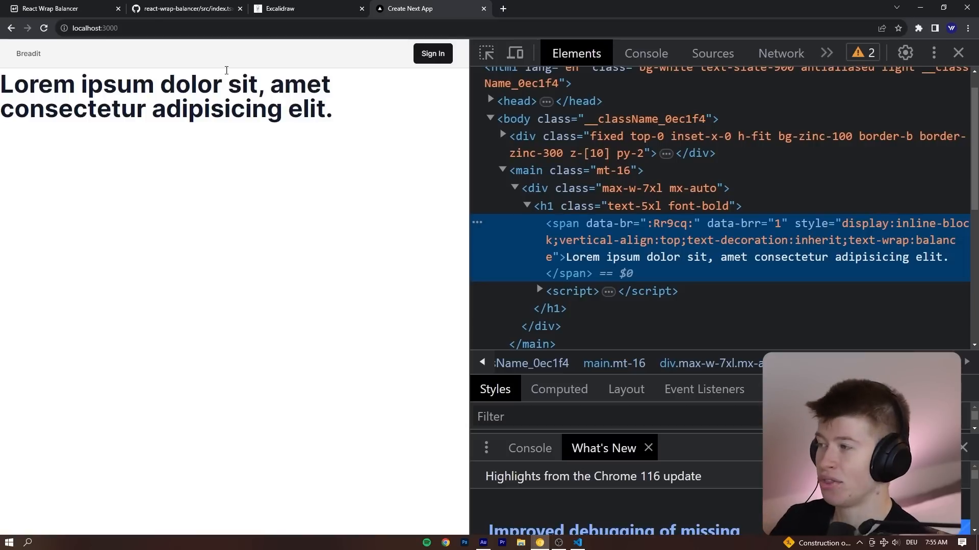
left_click(305, 8)
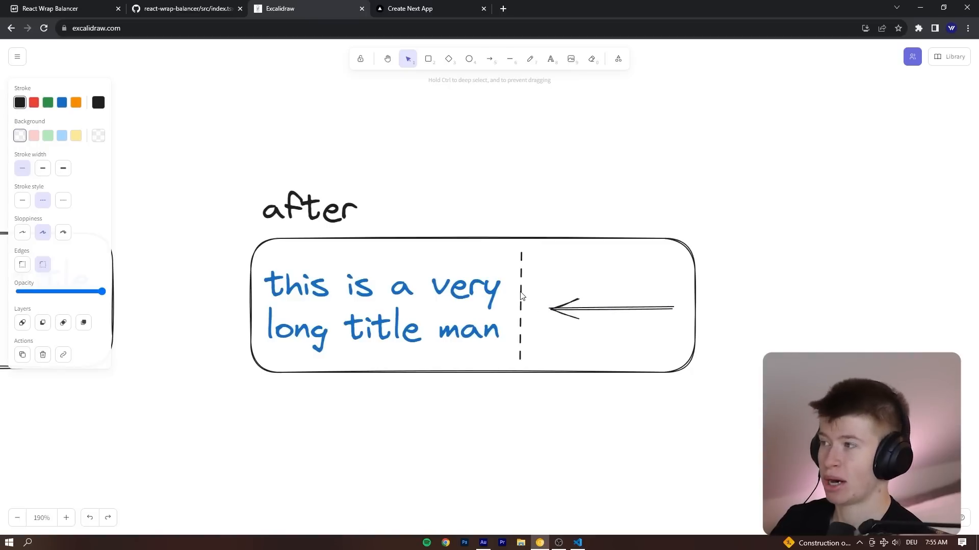
Return to the Create Next App tab showing the highlighted balanced two-line heading
left_click(429, 8)
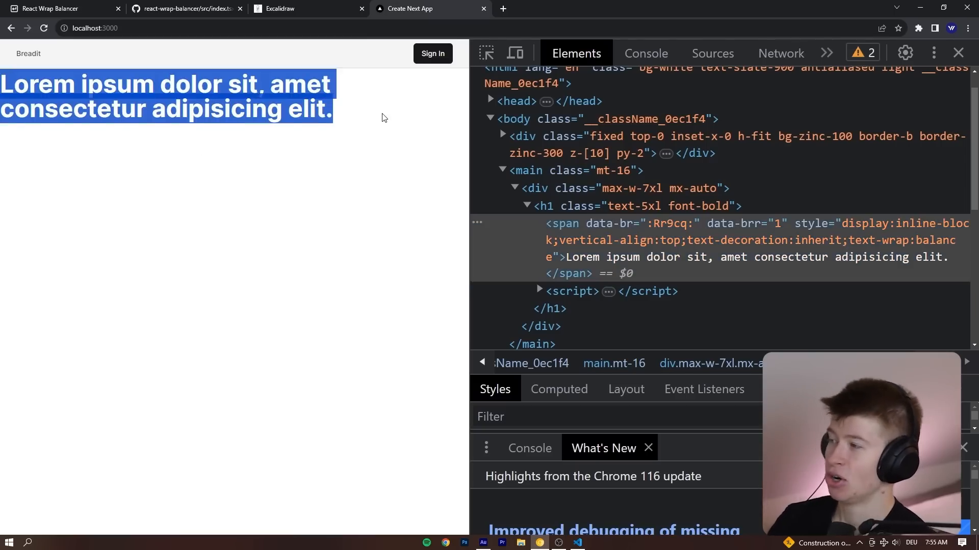